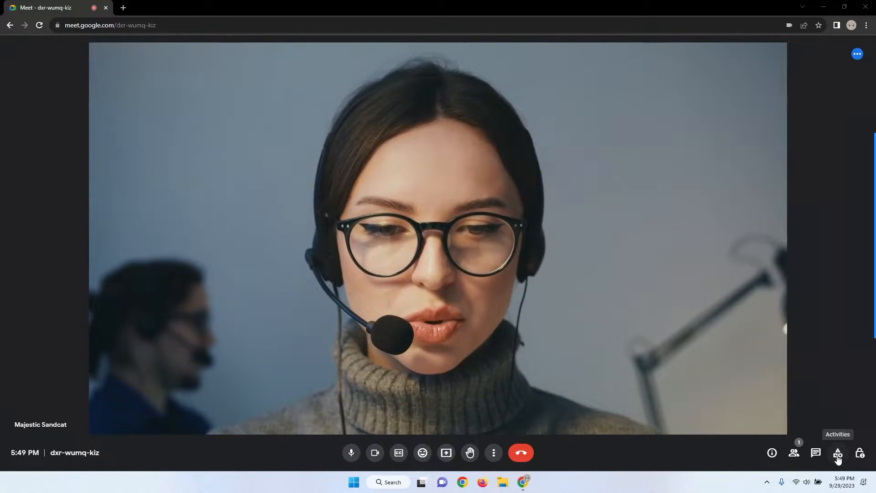
Start a new whiteboard from the call's Whiteboarding activity.
click(837, 453)
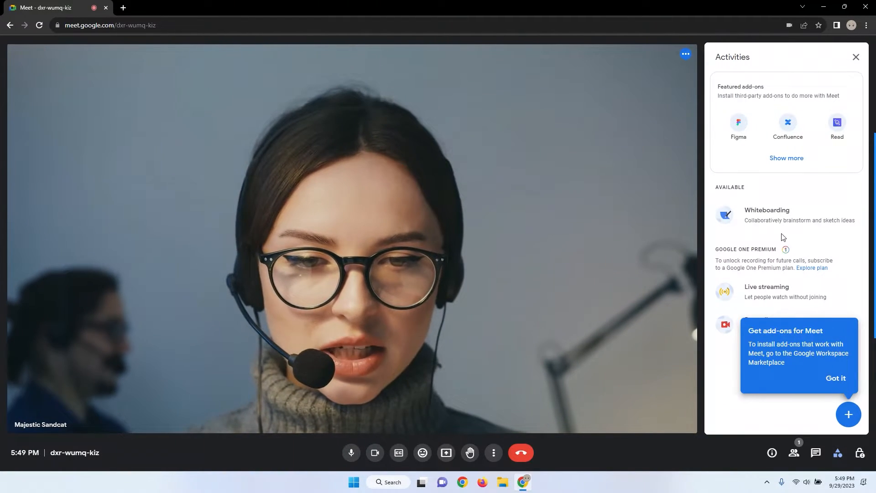
click(766, 214)
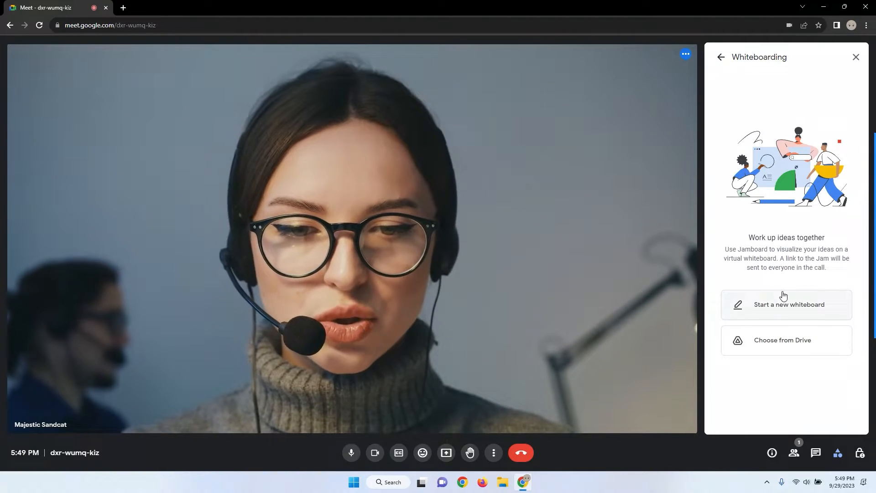
click(788, 304)
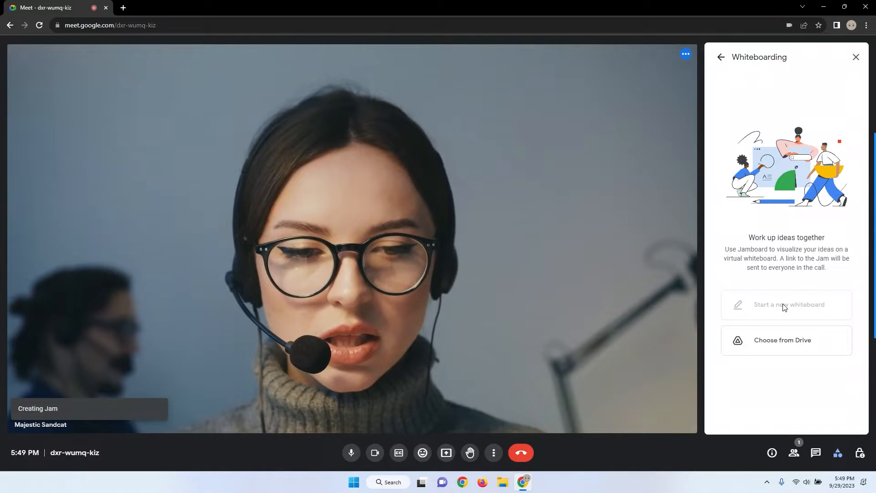
Open the new blank Jam and show the Meet panel beside the board.
click(788, 304)
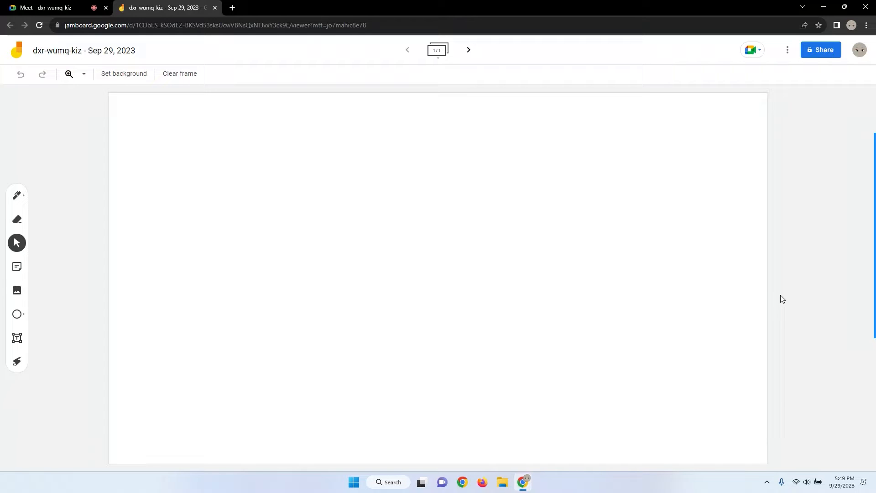
click(750, 50)
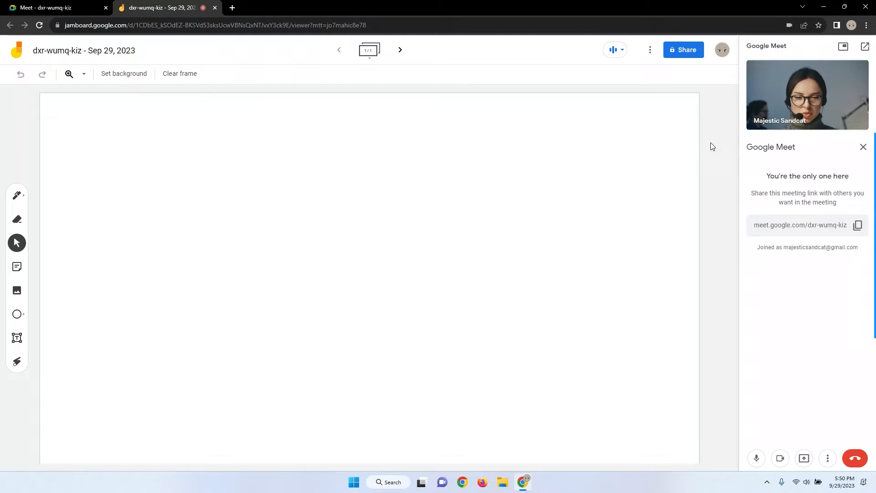
mouse_move(803, 458)
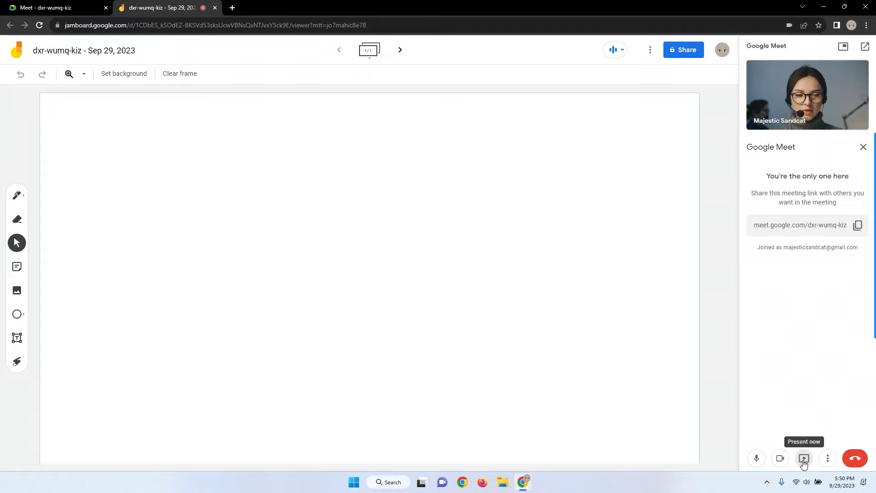
Present the Jamboard tab to the Meet call, allowing the tab to be shared.
click(803, 458)
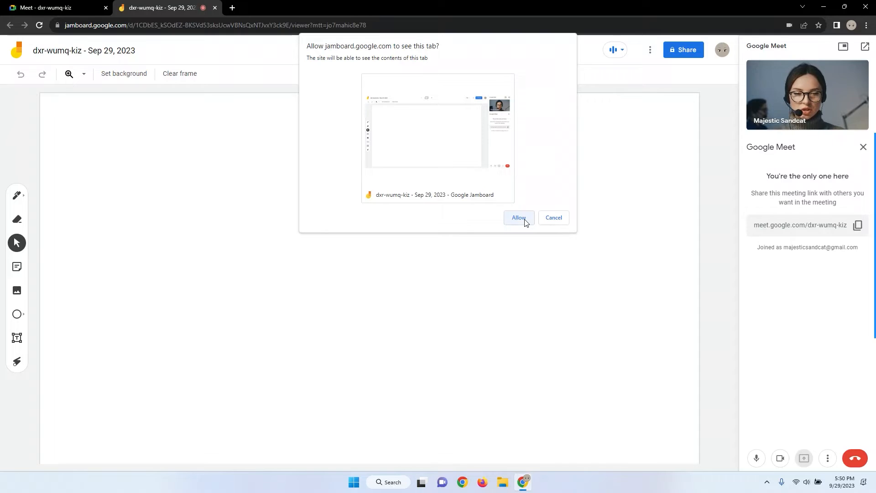
click(518, 218)
text(welcome!)
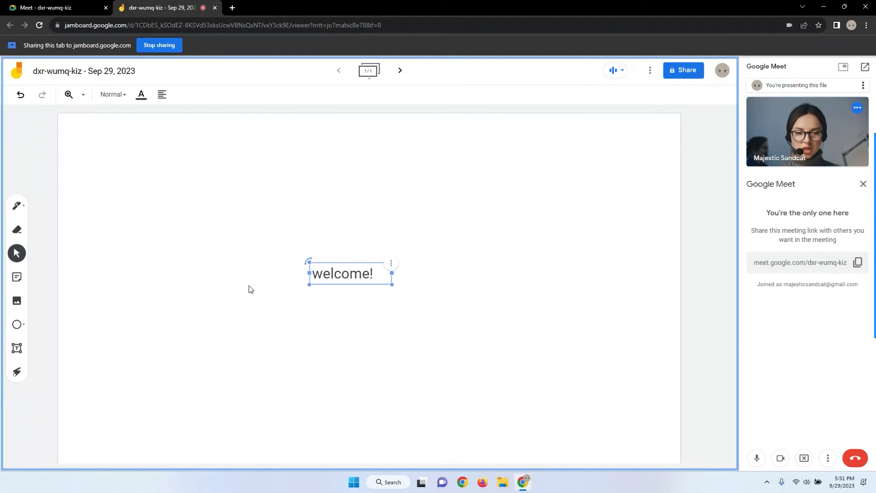
Dismiss the image picker and draw an outlined circle at the board's upper left.
click(17, 301)
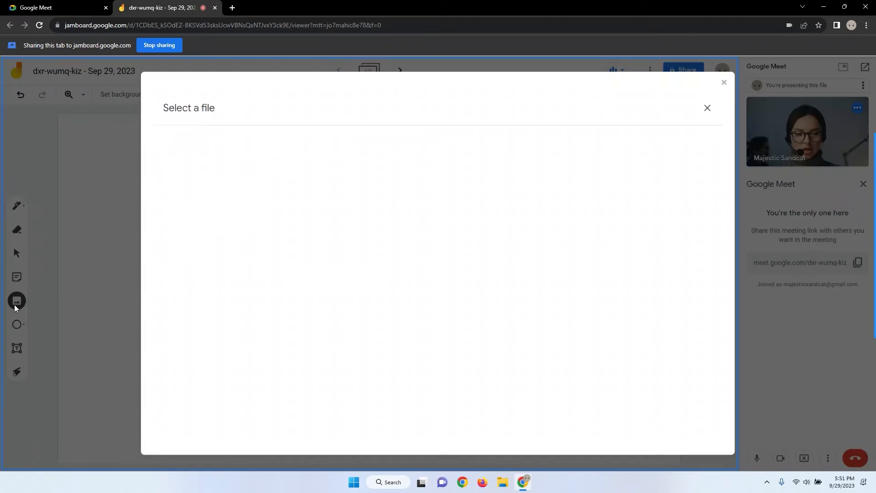
click(707, 107)
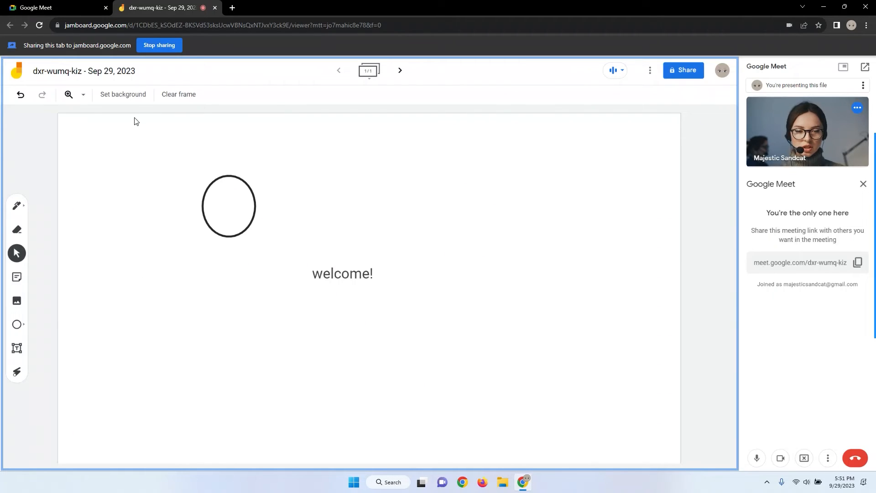
click(16, 205)
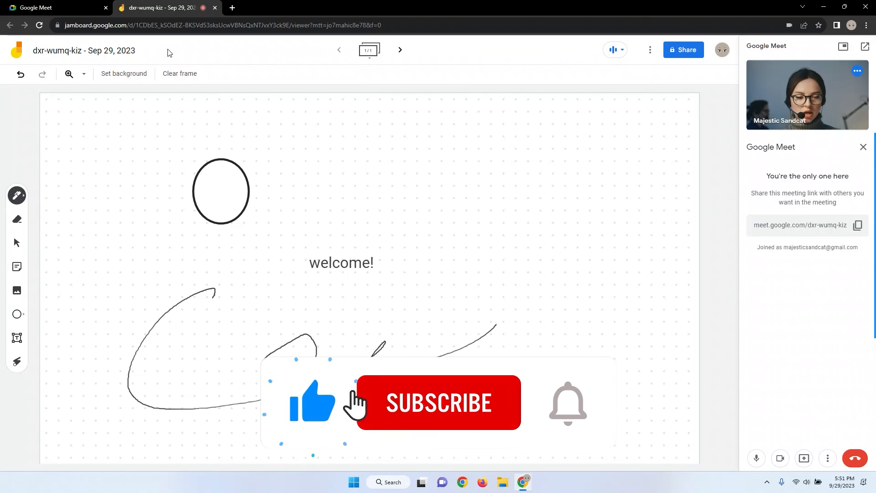
Stop sharing the Jamboard board, which shows the scribble and dotted background.
click(439, 402)
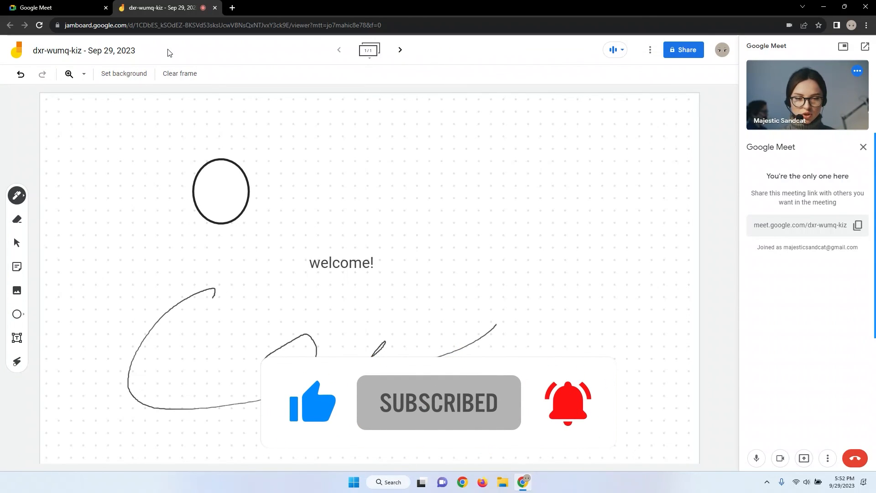